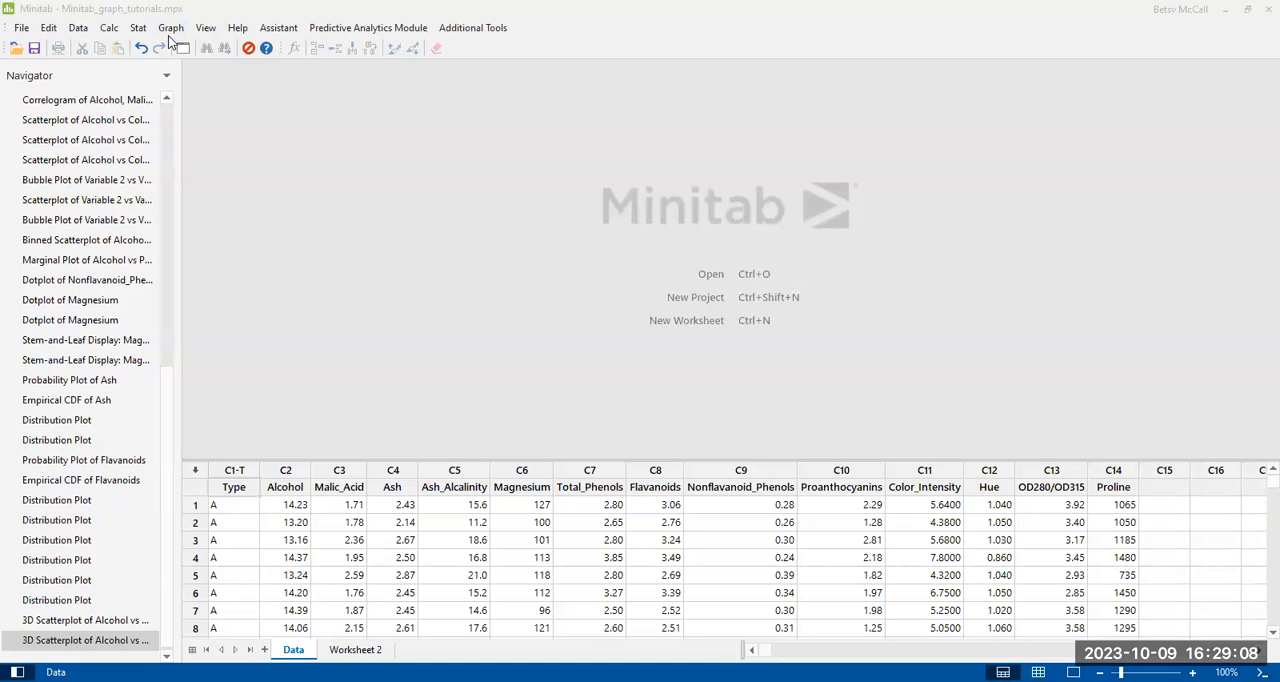
- Start a new 3D scatterplot with groups from the Graph menu
left_click(170, 27)
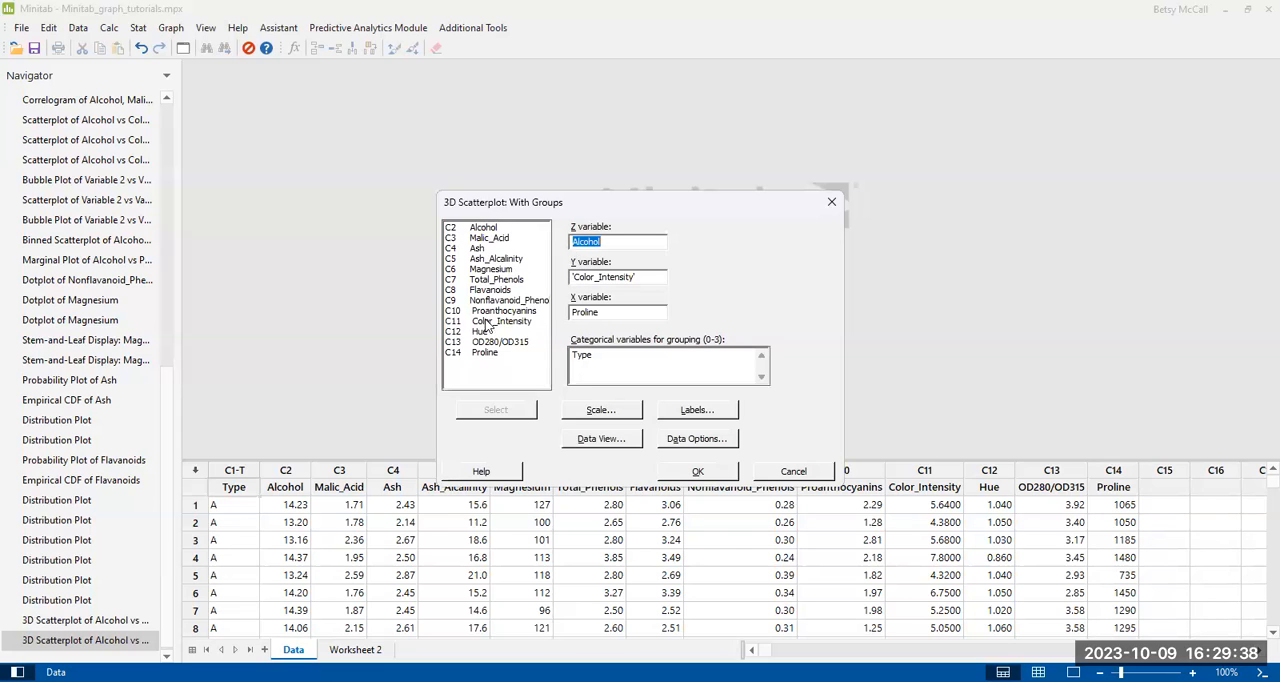
mouse_move(485, 232)
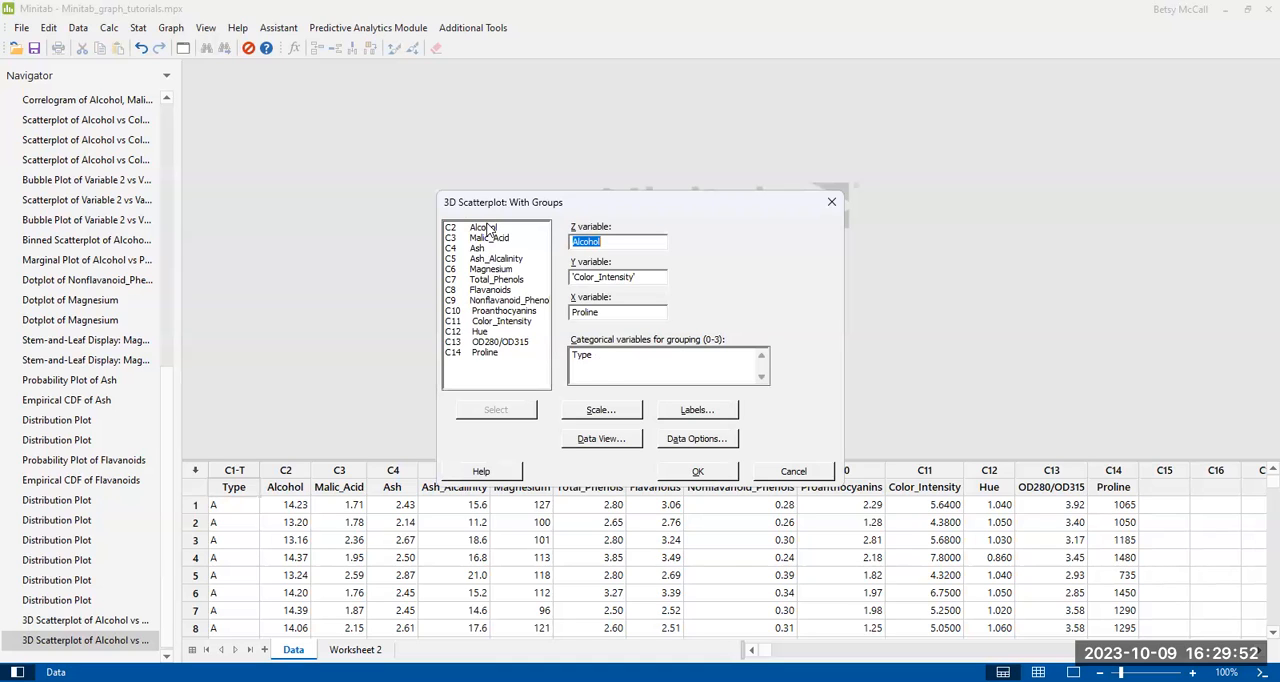
left_click(617, 277)
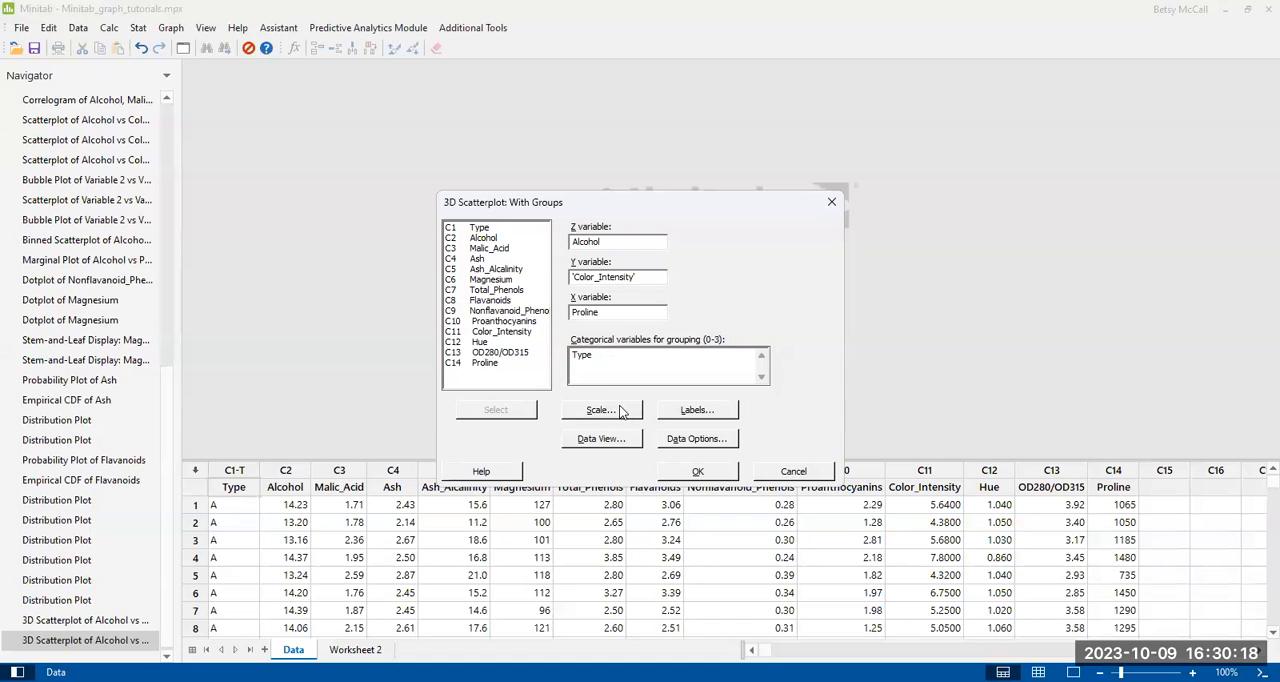
mouse_move(697, 414)
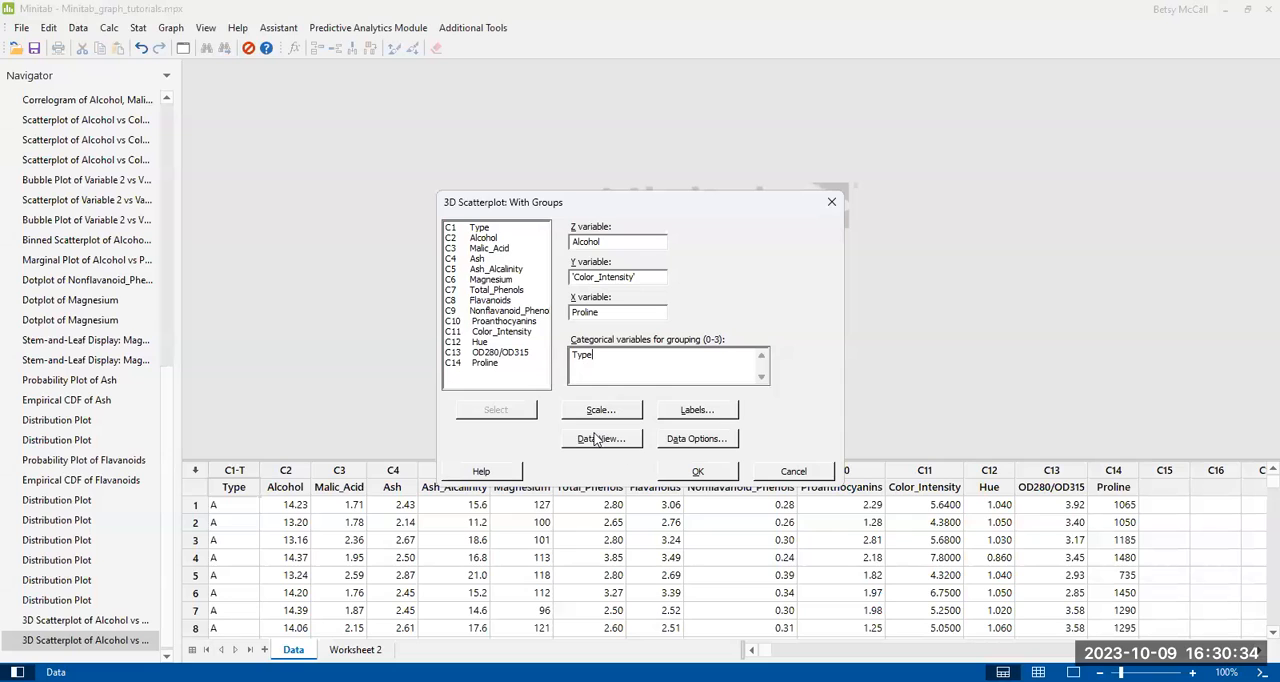
left_click(600, 438)
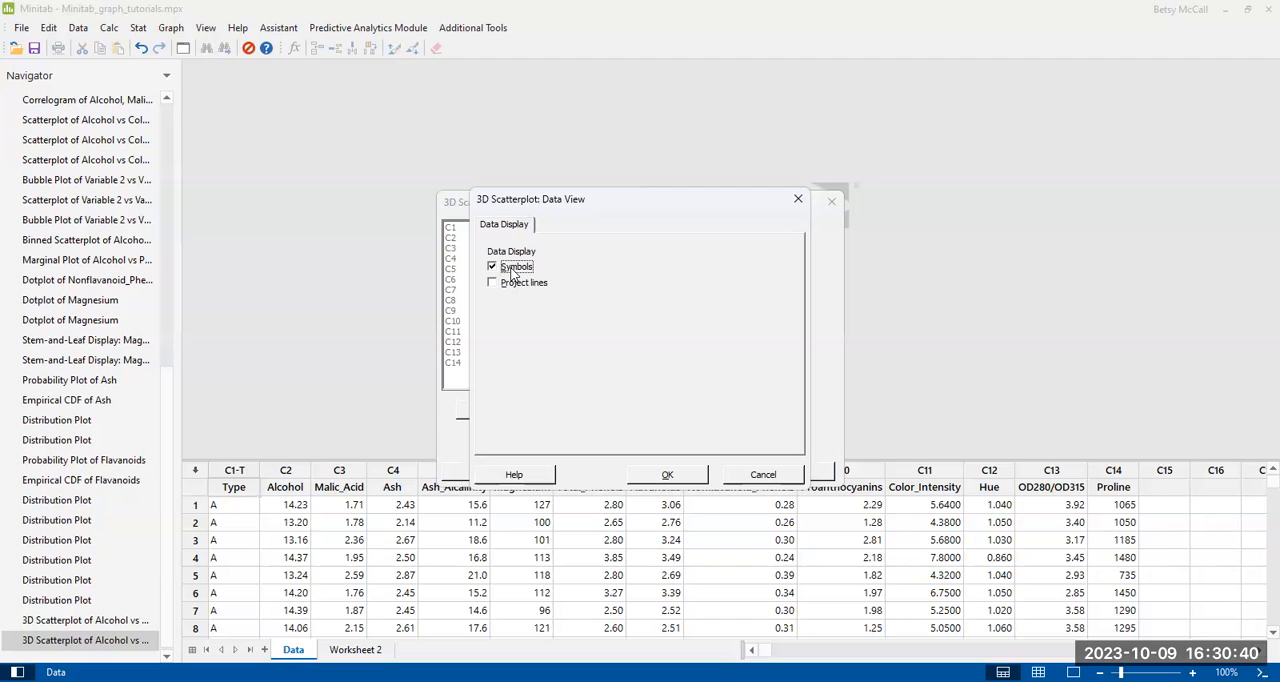
mouse_move(710, 374)
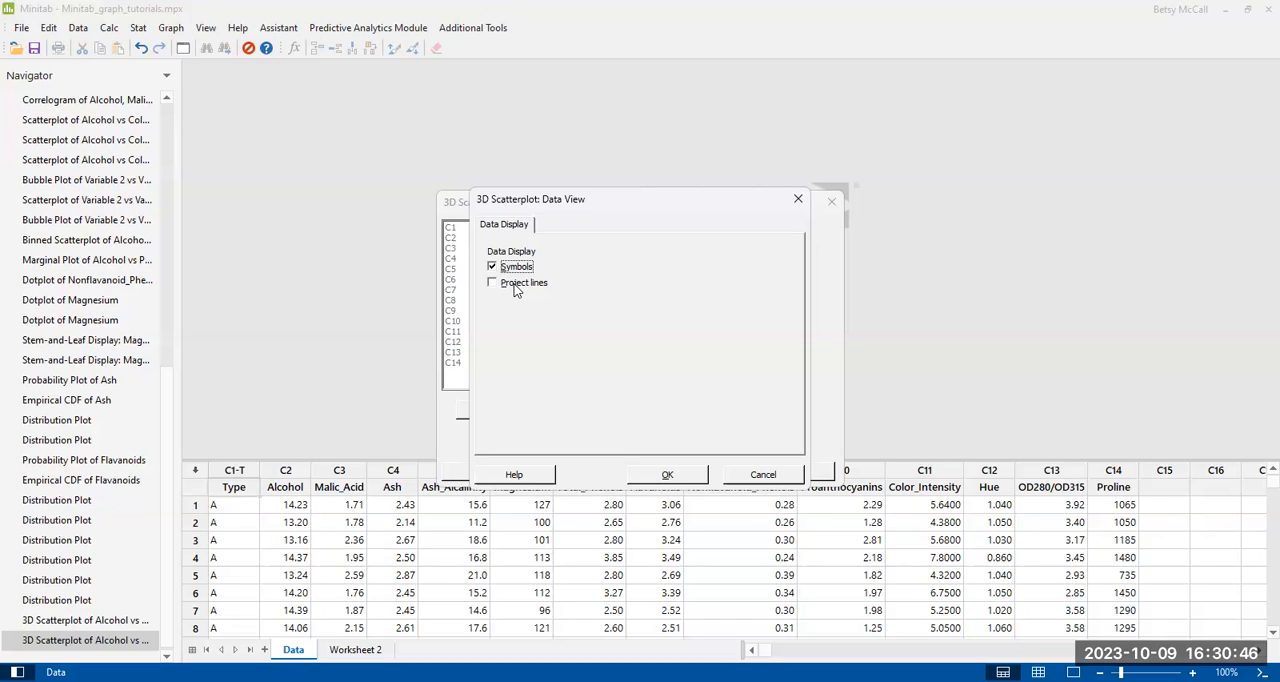
mouse_move(688, 467)
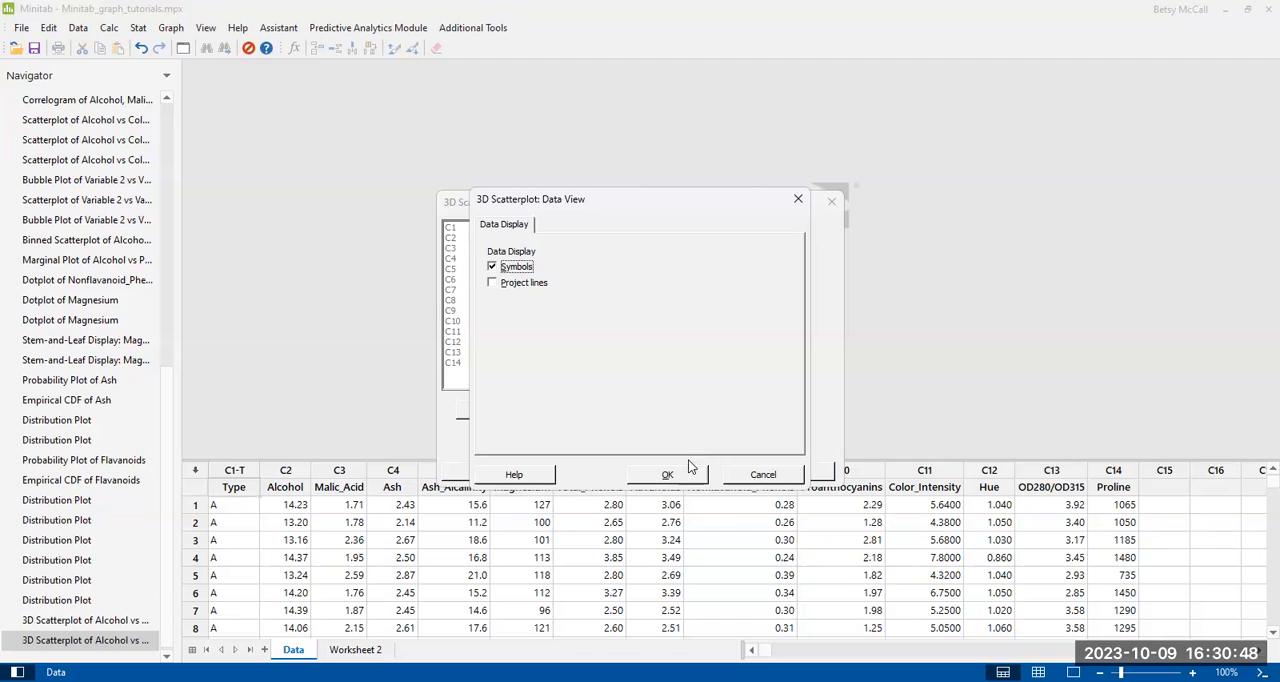
mouse_move(725, 481)
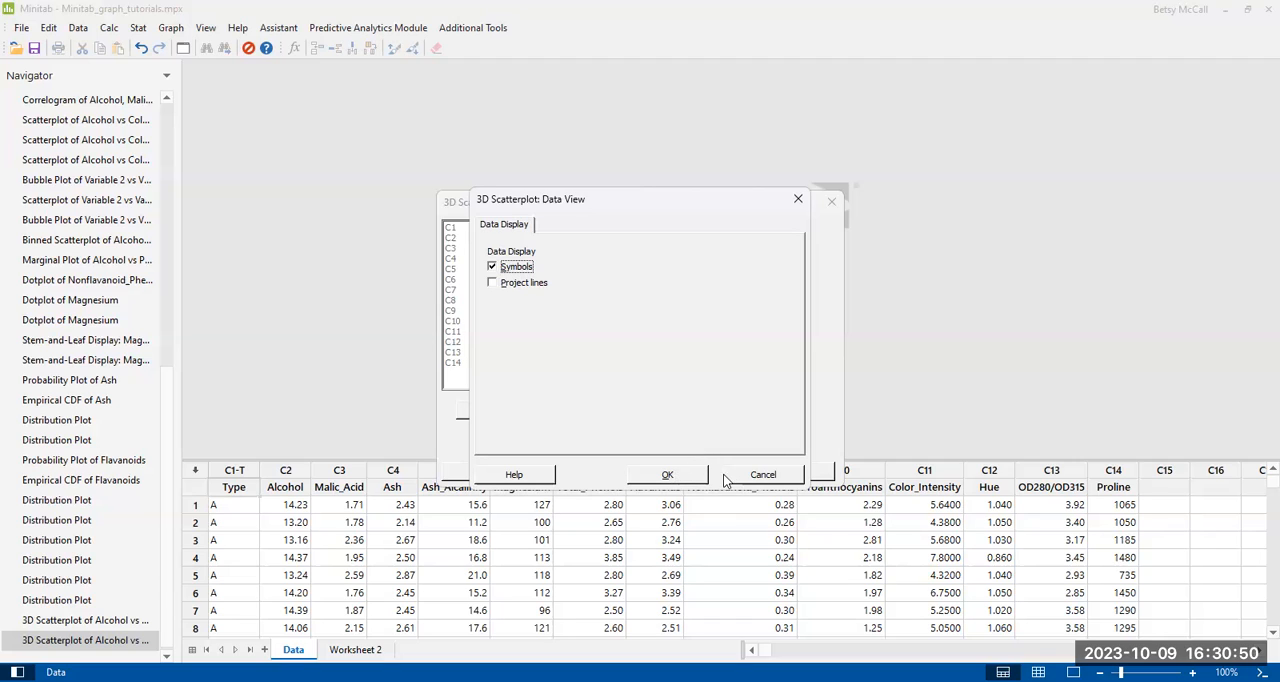
left_click(667, 474)
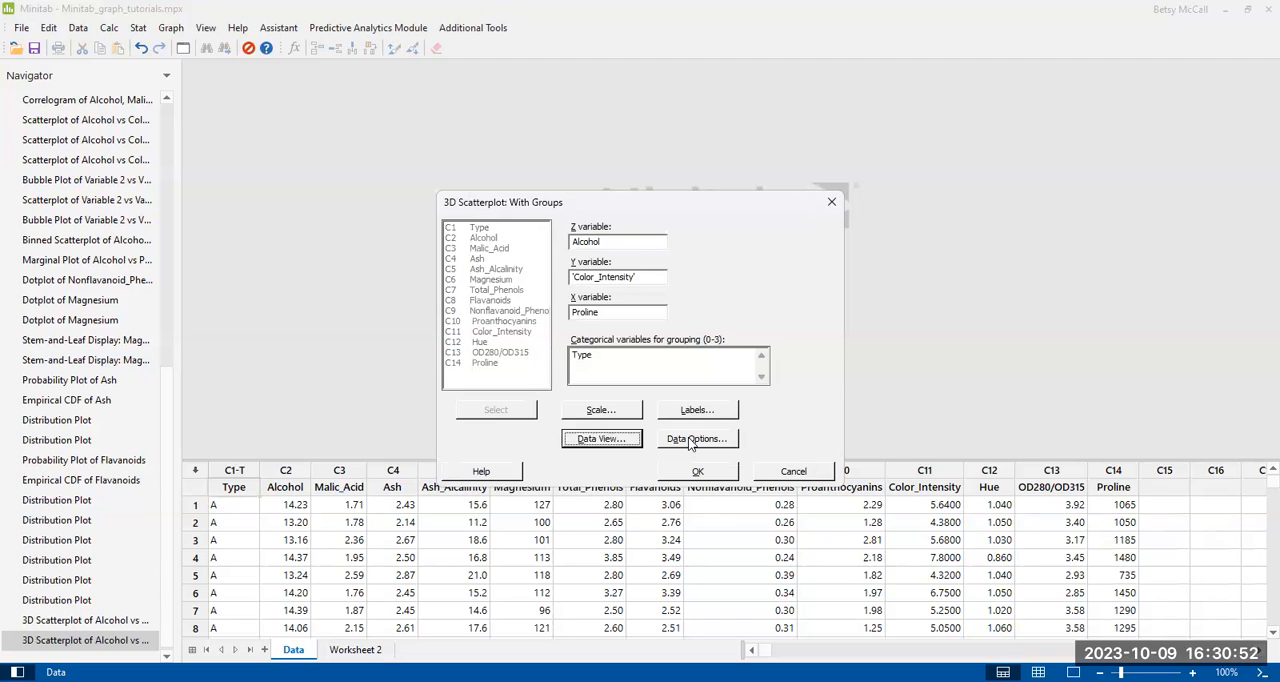
left_click(697, 438)
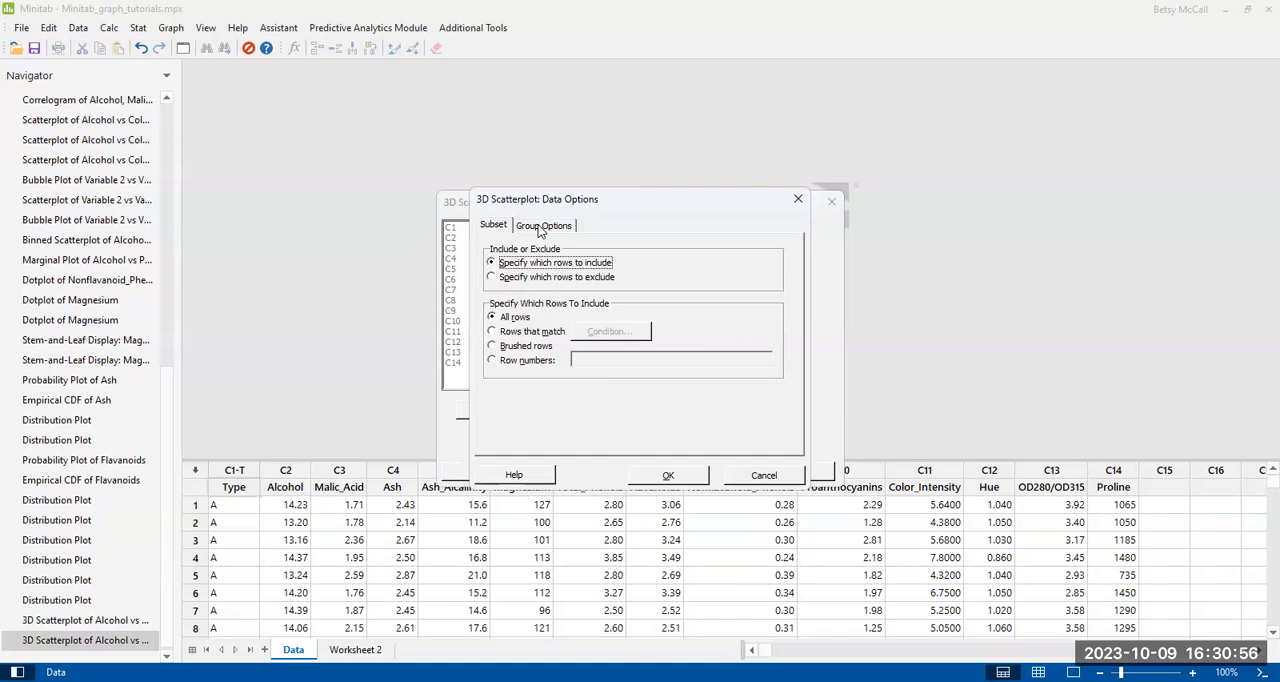
left_click(544, 224)
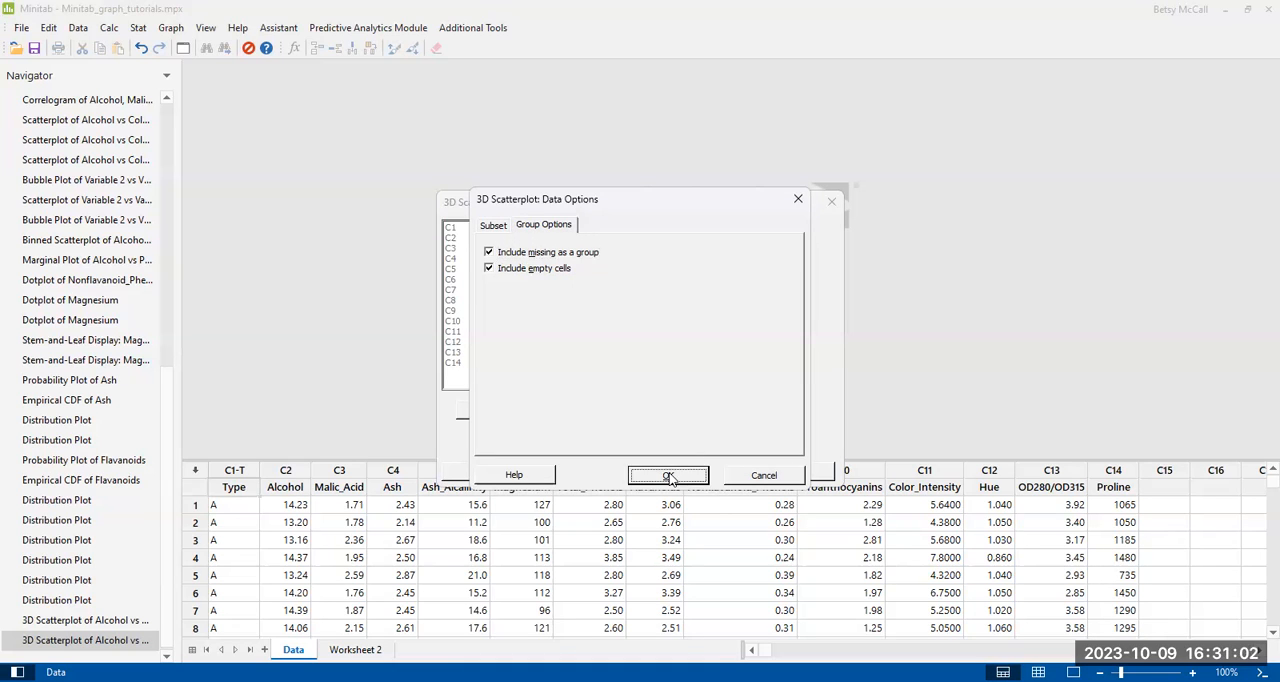
left_click(668, 474)
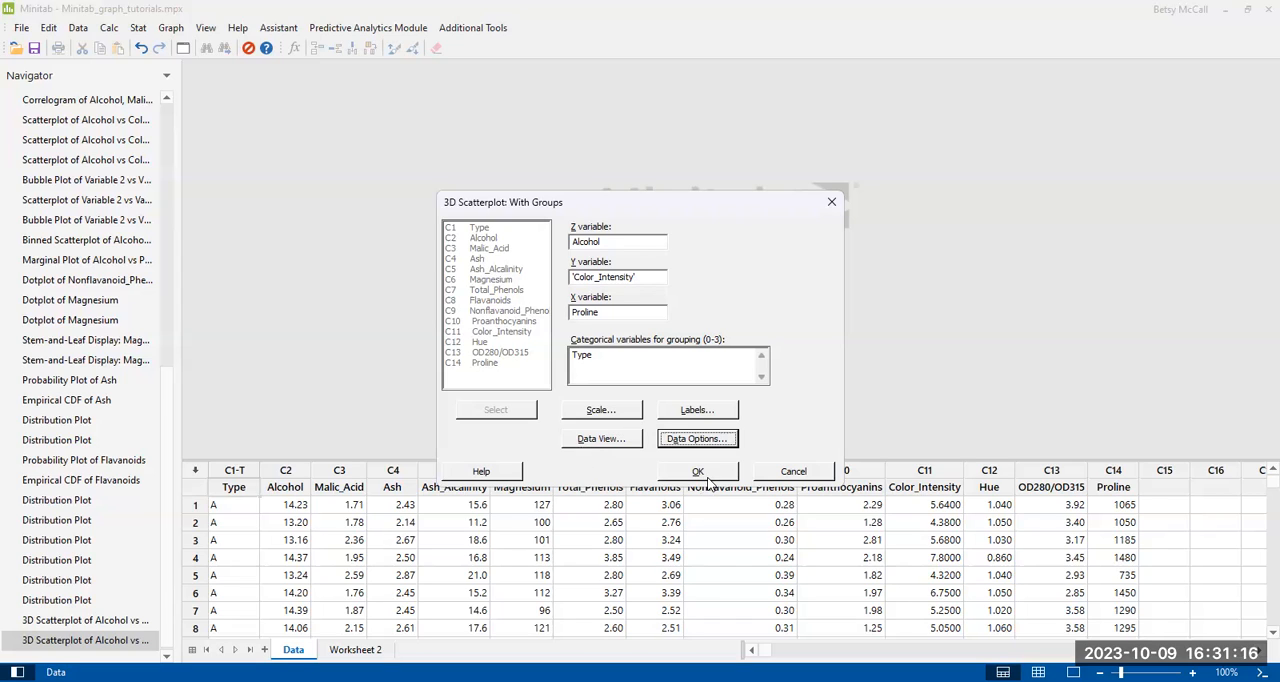
mouse_move(855, 400)
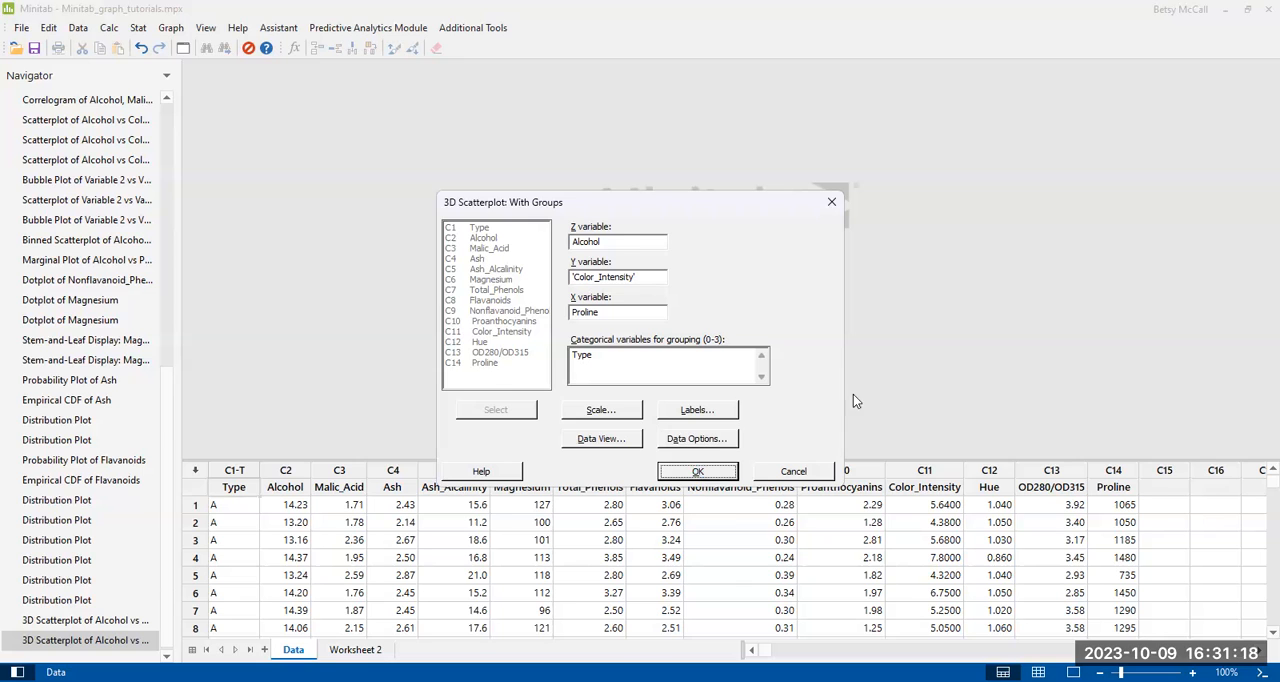
- Generate the grouped 3D scatterplot of Alcohol vs Color_Intensity vs Proline by Type
left_click(697, 471)
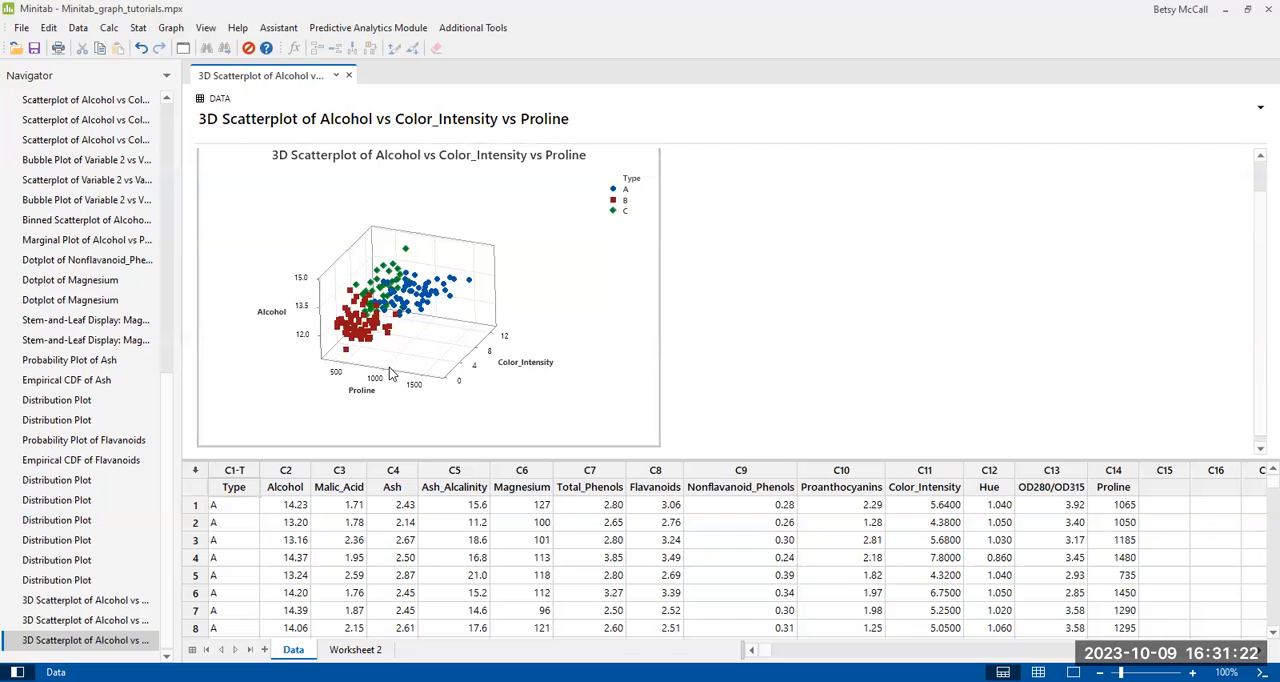
mouse_move(462, 396)
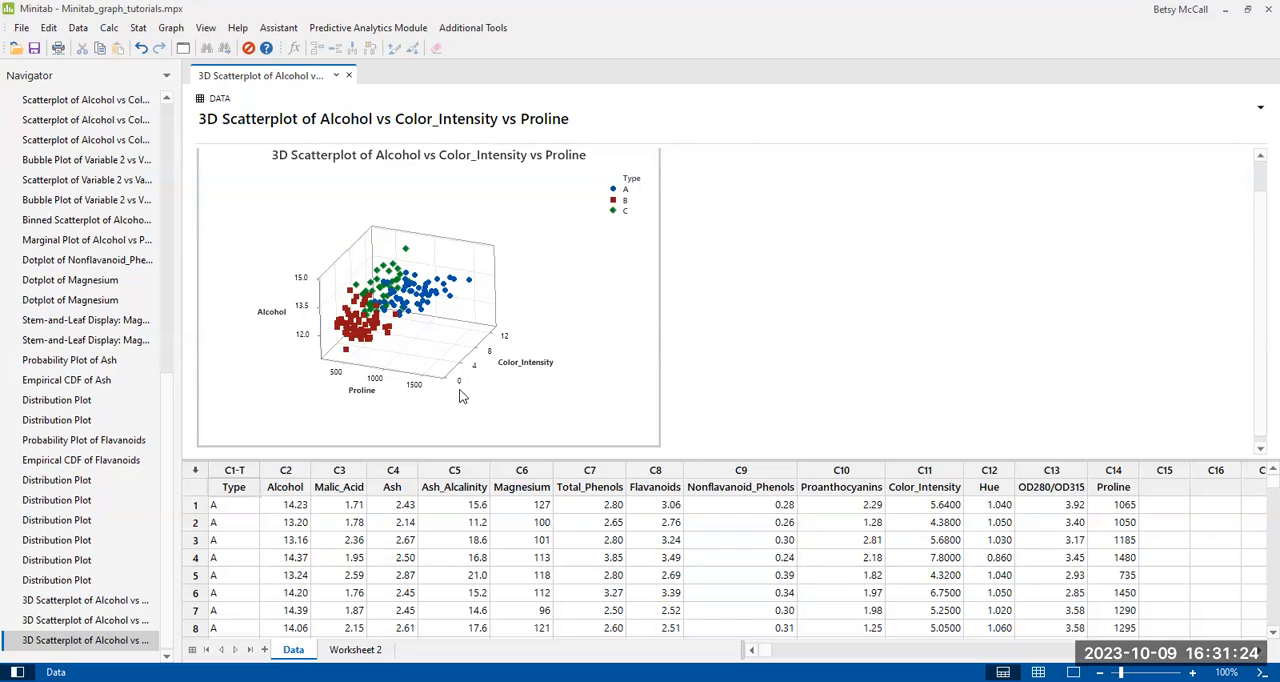
mouse_move(308, 287)
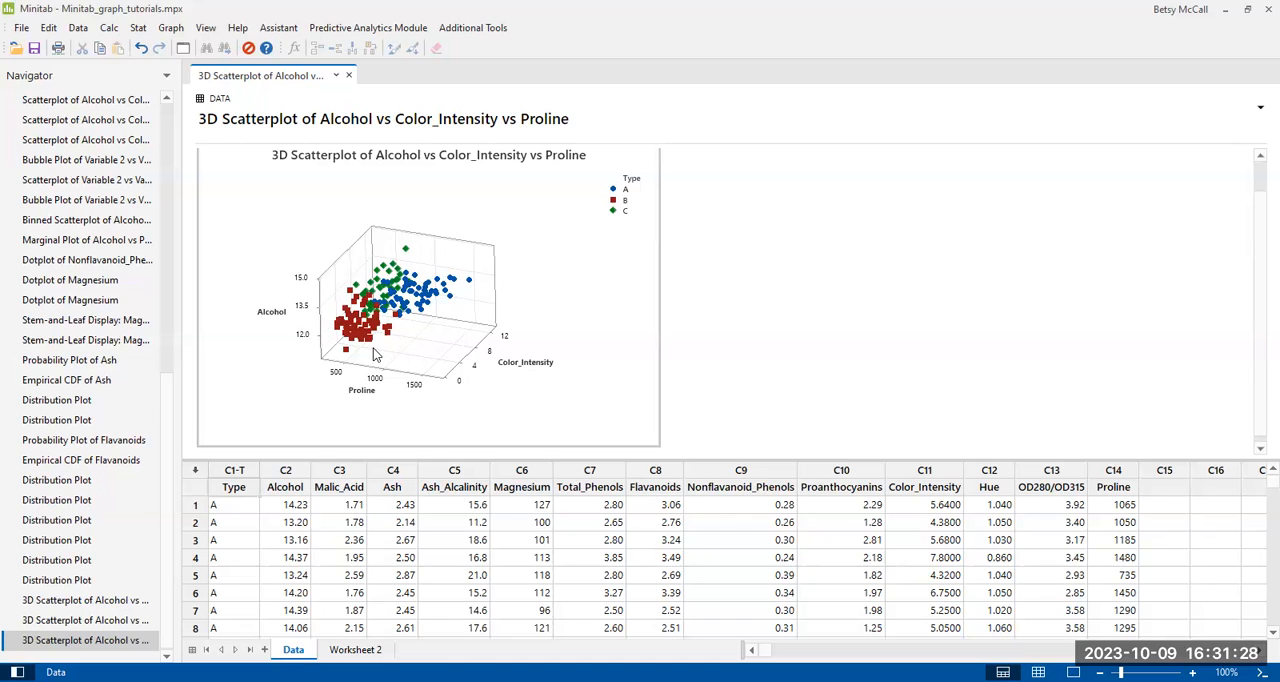
mouse_move(488, 384)
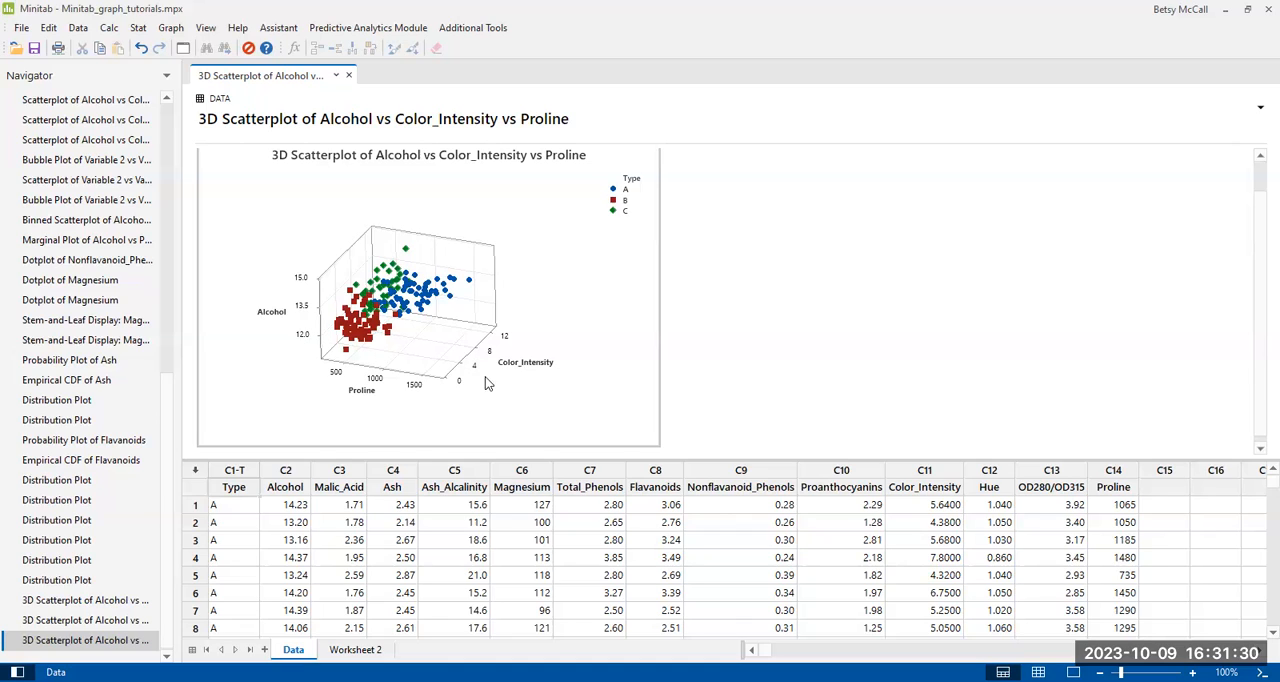
mouse_move(366, 404)
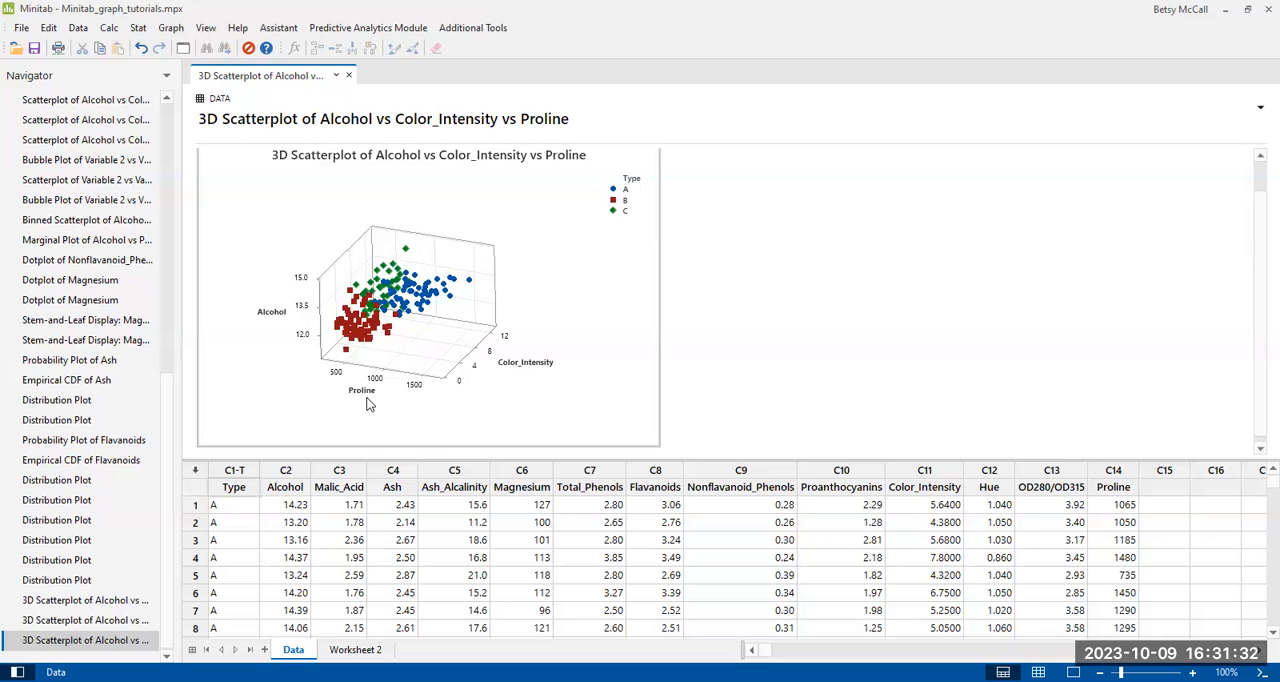
mouse_move(585, 233)
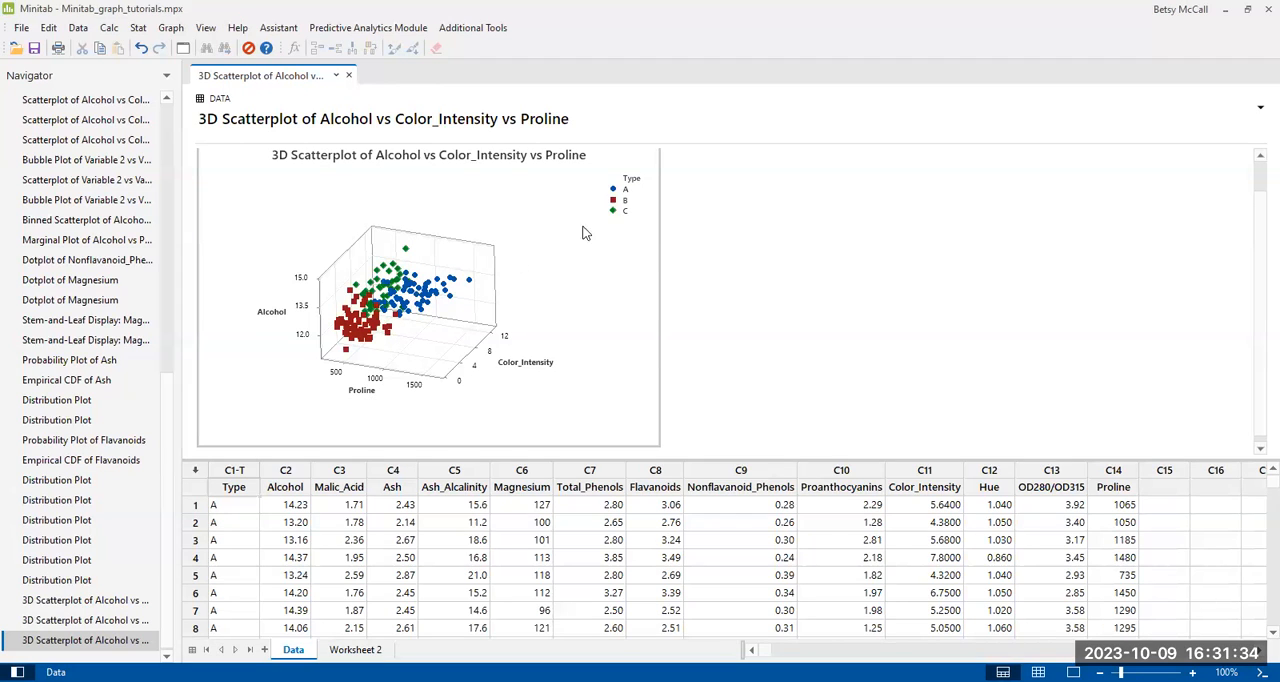
mouse_move(615, 223)
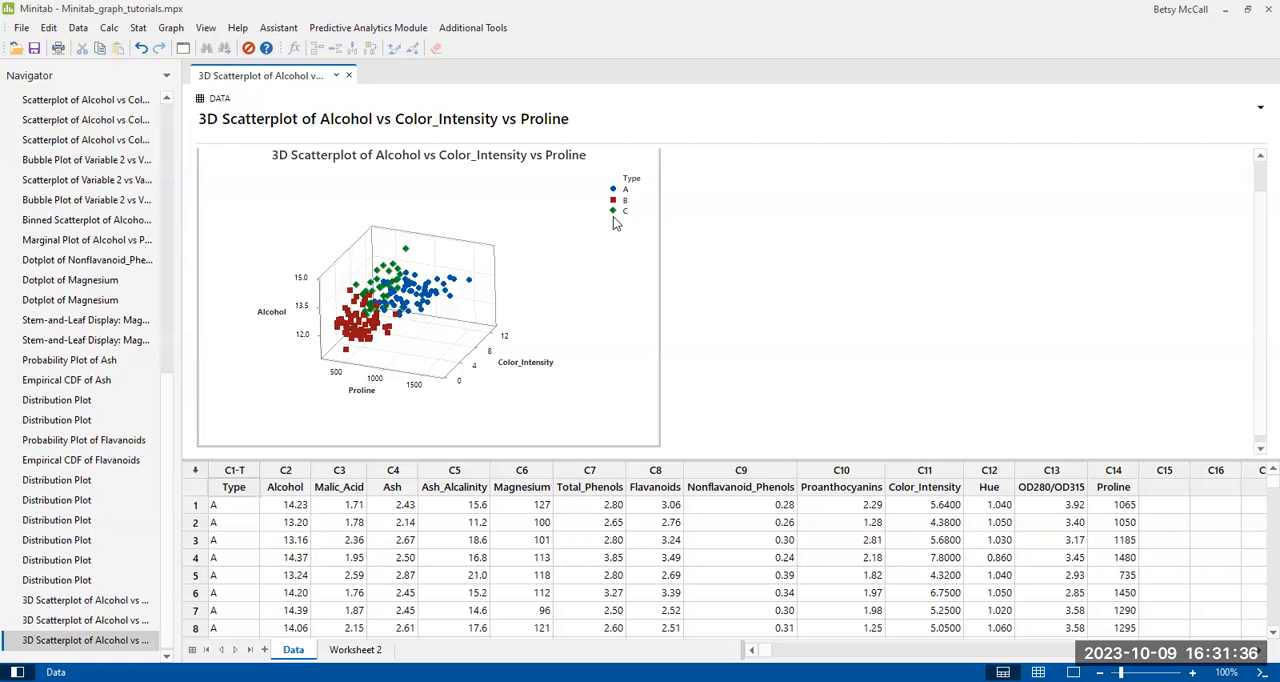
mouse_move(620, 200)
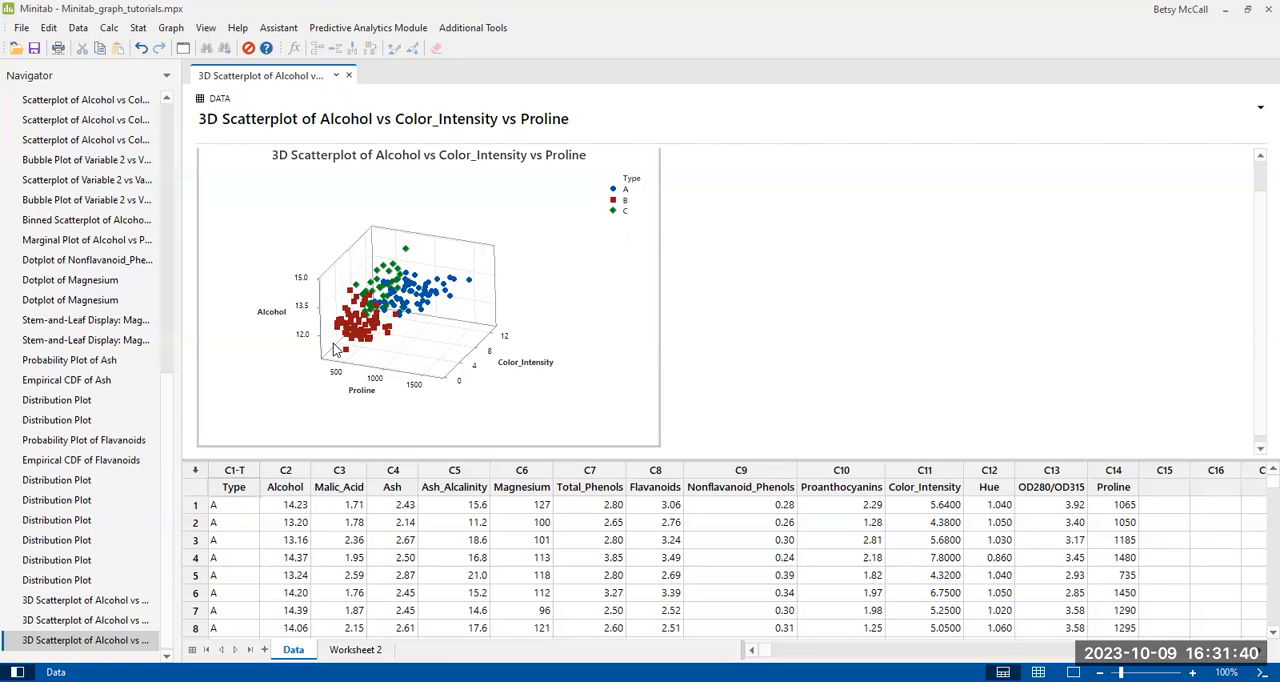
mouse_move(378, 359)
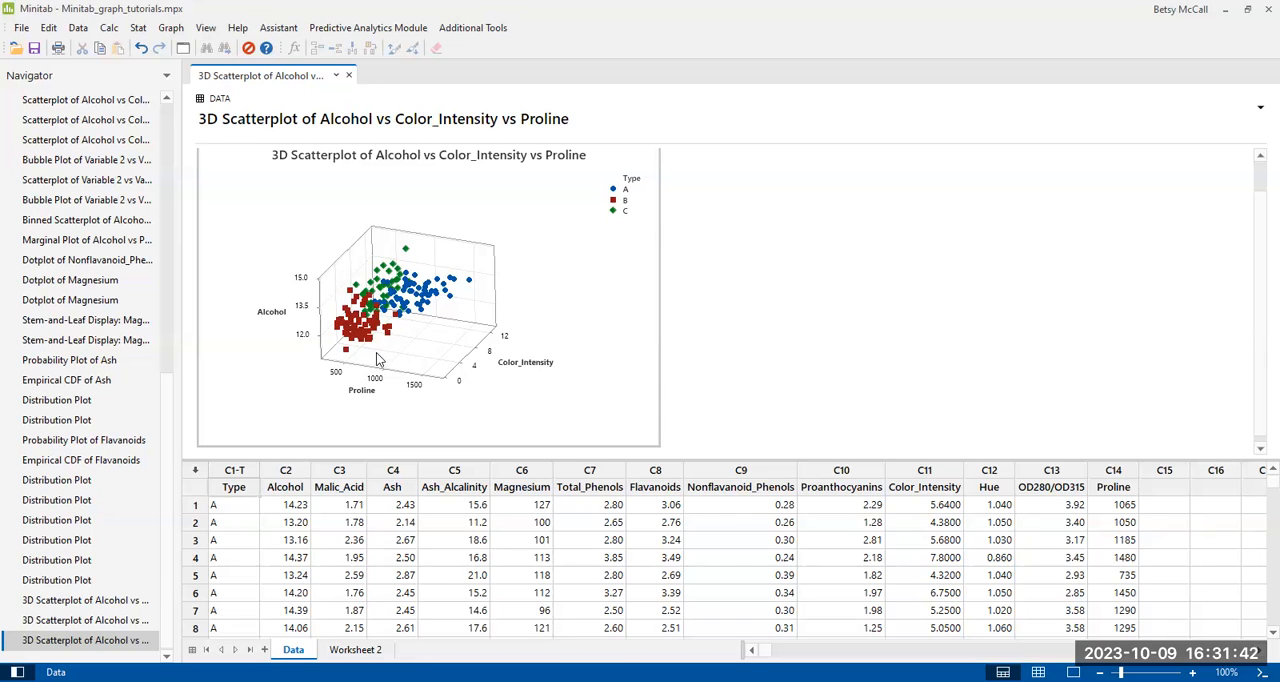
mouse_move(560, 332)
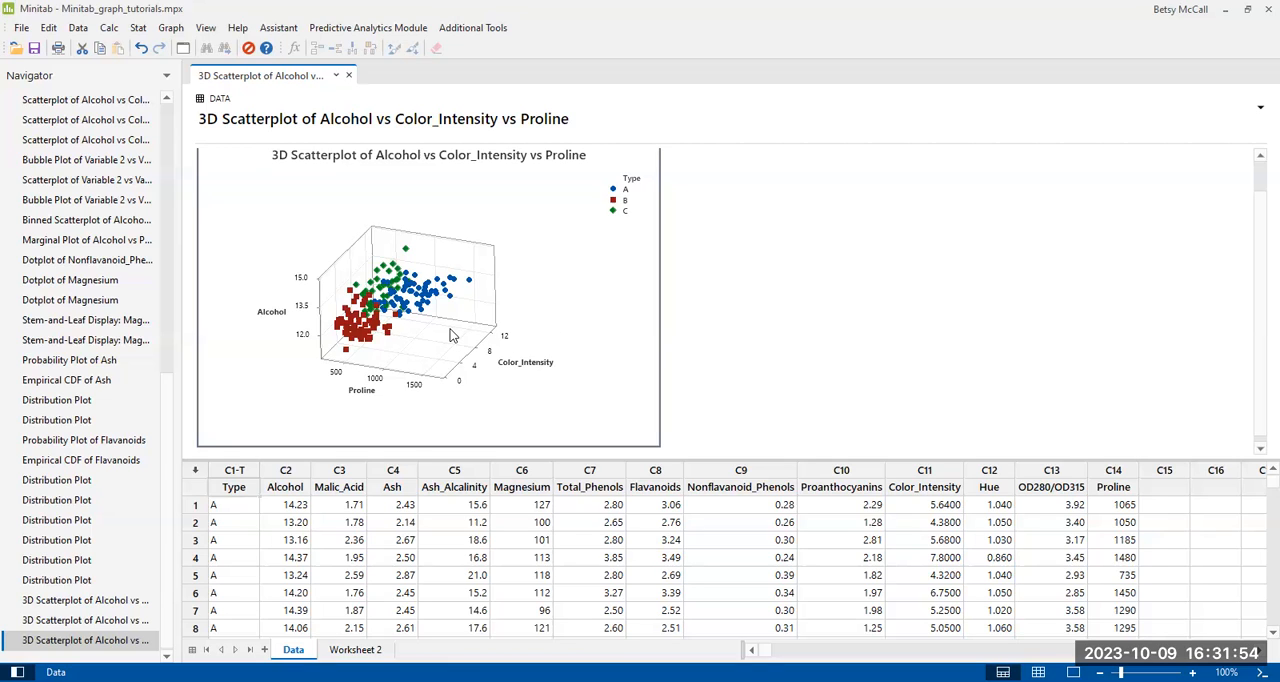
mouse_move(335, 343)
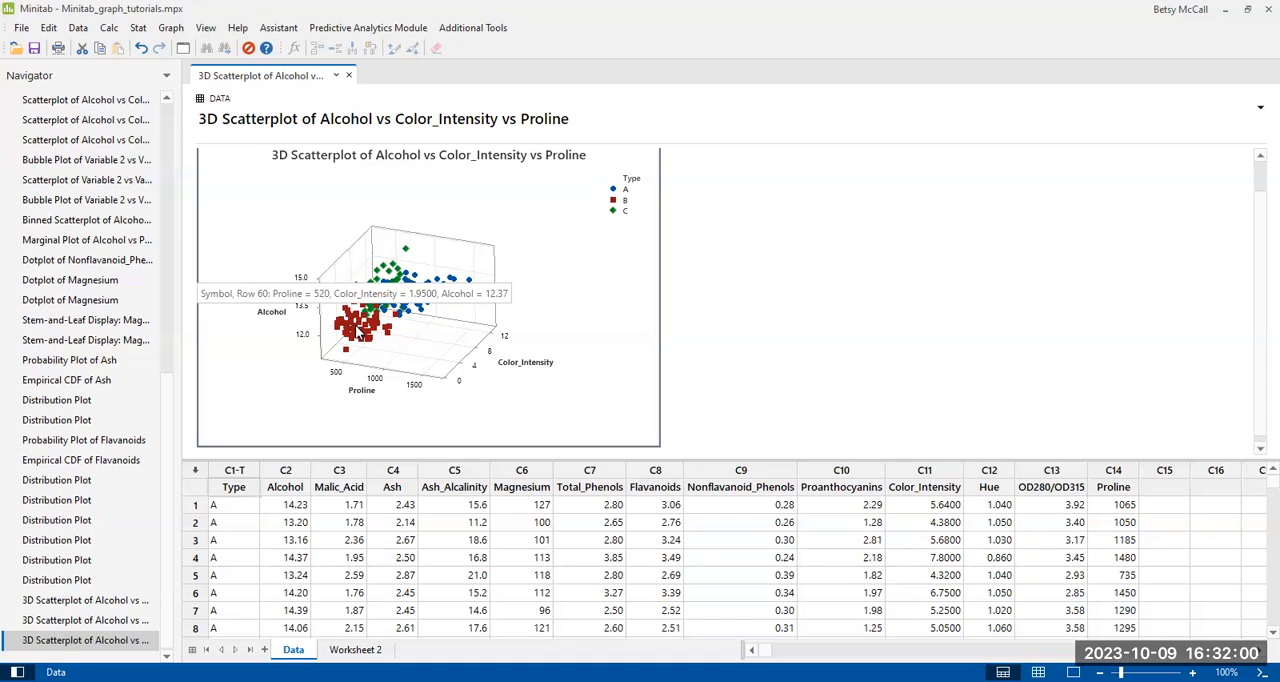
mouse_move(615, 250)
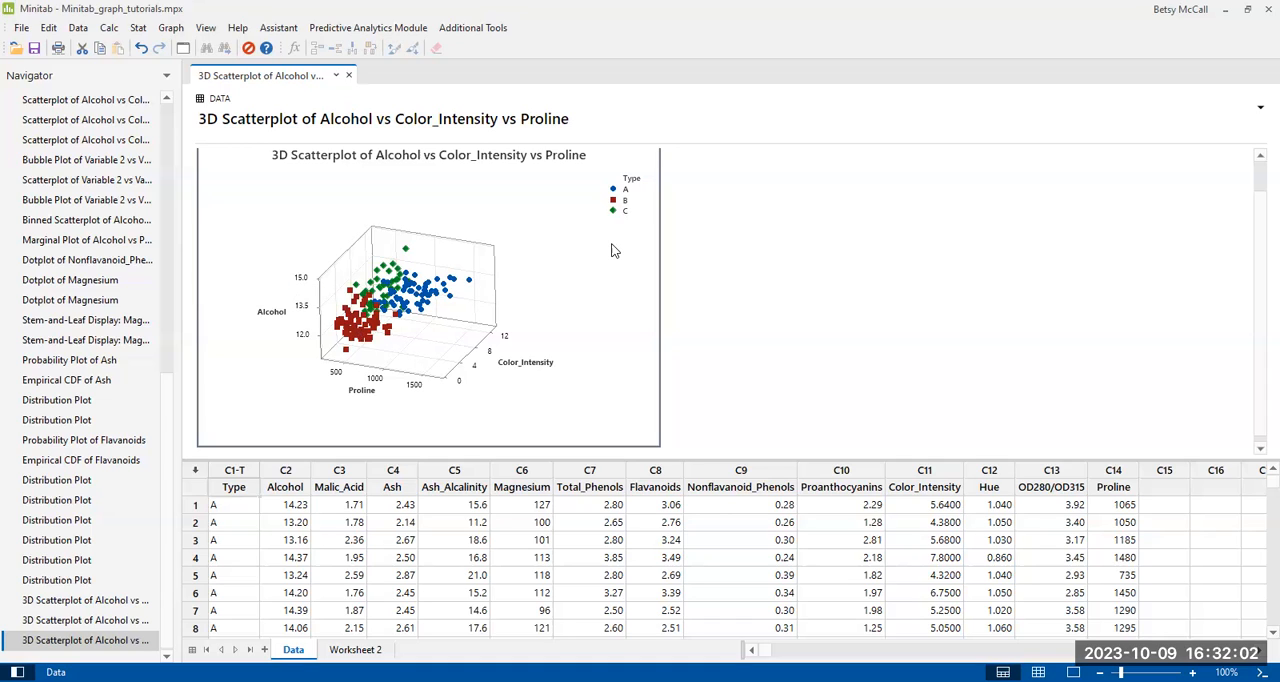
mouse_move(600, 257)
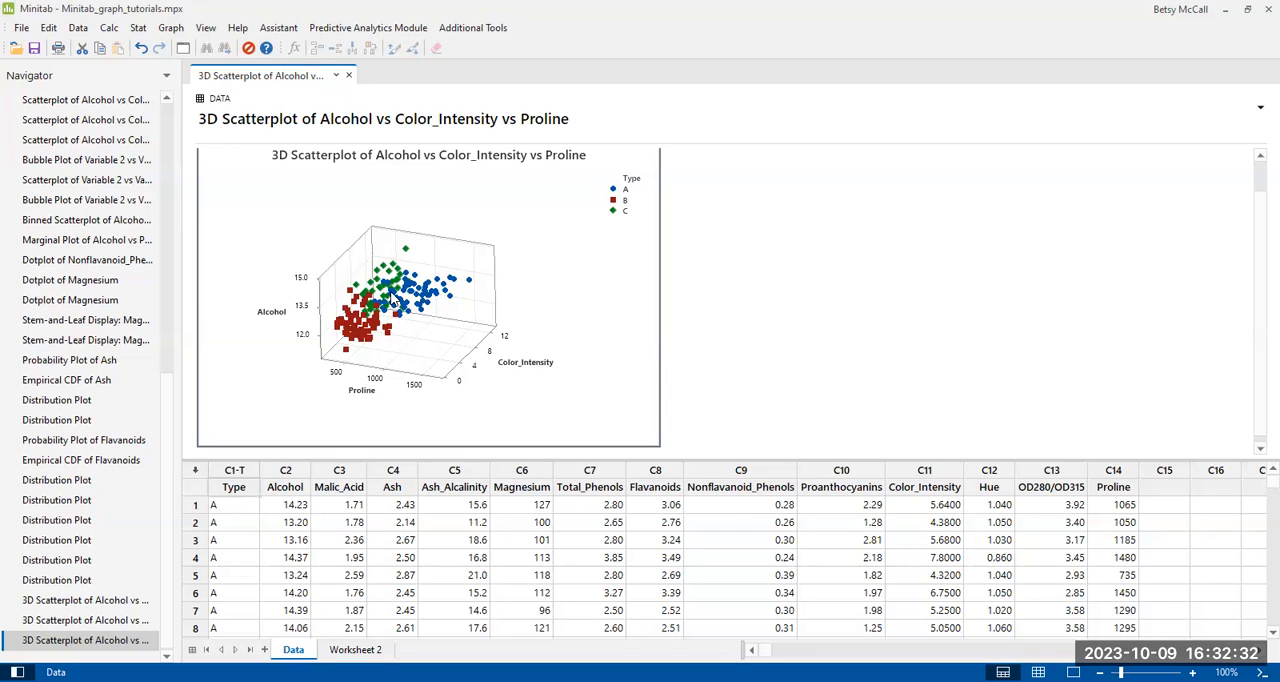
mouse_move(433, 320)
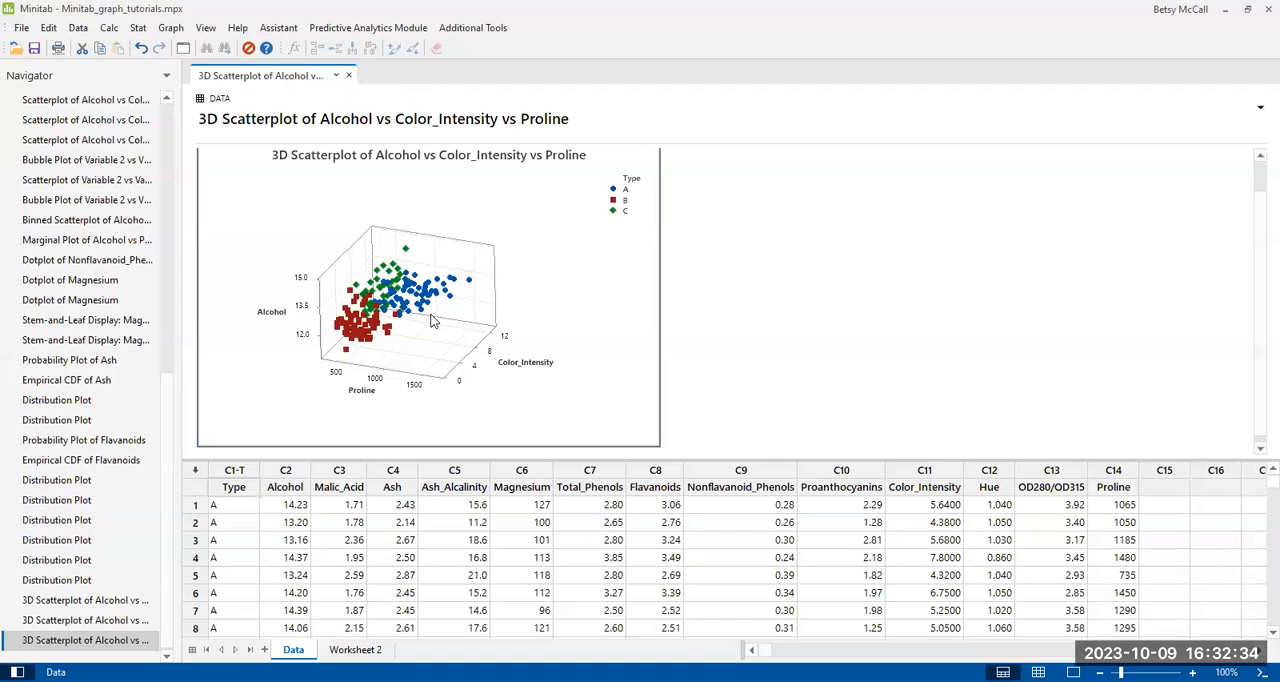